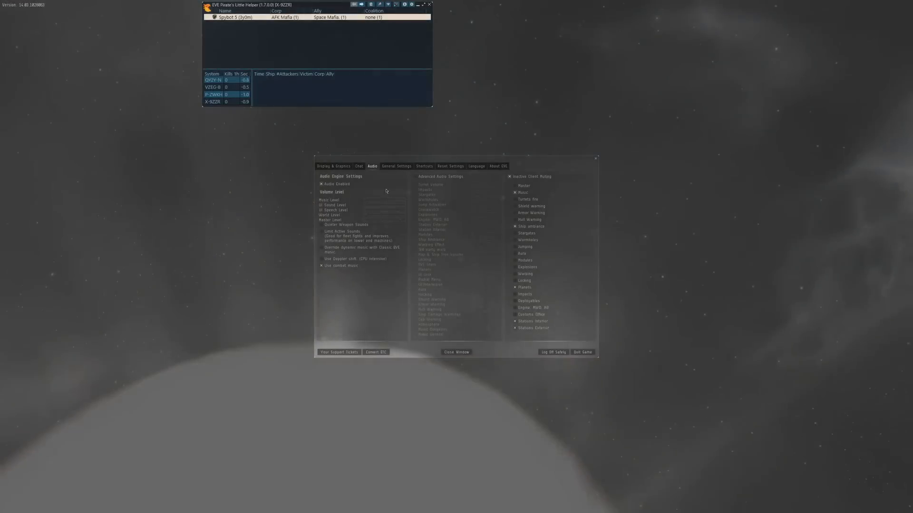
# - Switch to the General Settings tab and toggle an Experimental Features option
pyautogui.click(396, 166)
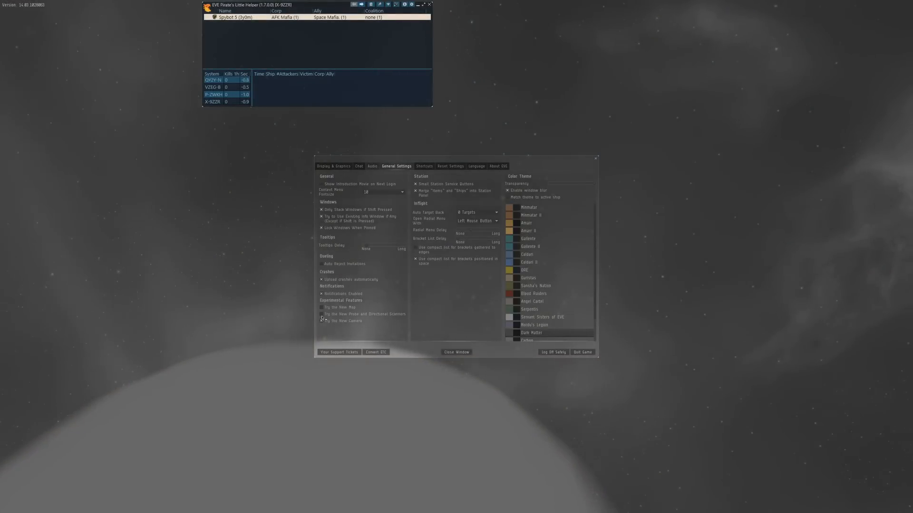
pyautogui.click(321, 313)
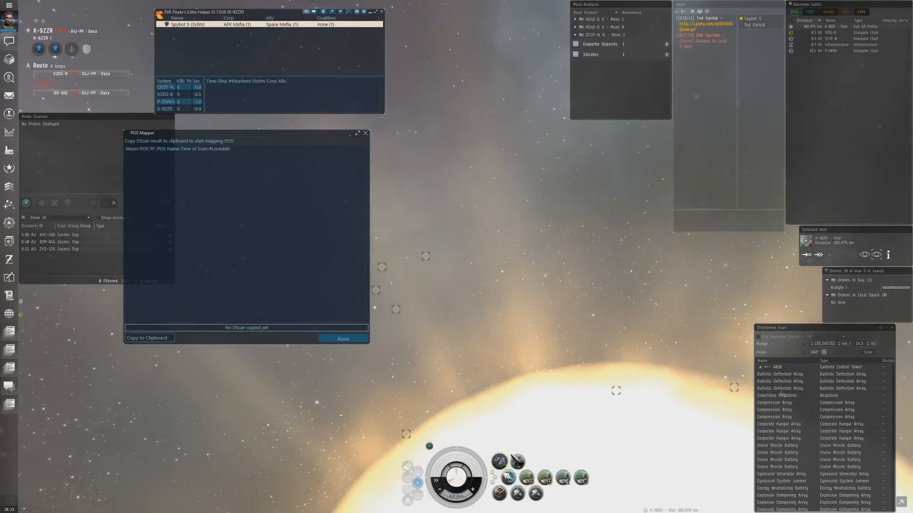
# - Copy the directional scan results into POS Mapper and rescan to add more moons
pyautogui.click(149, 338)
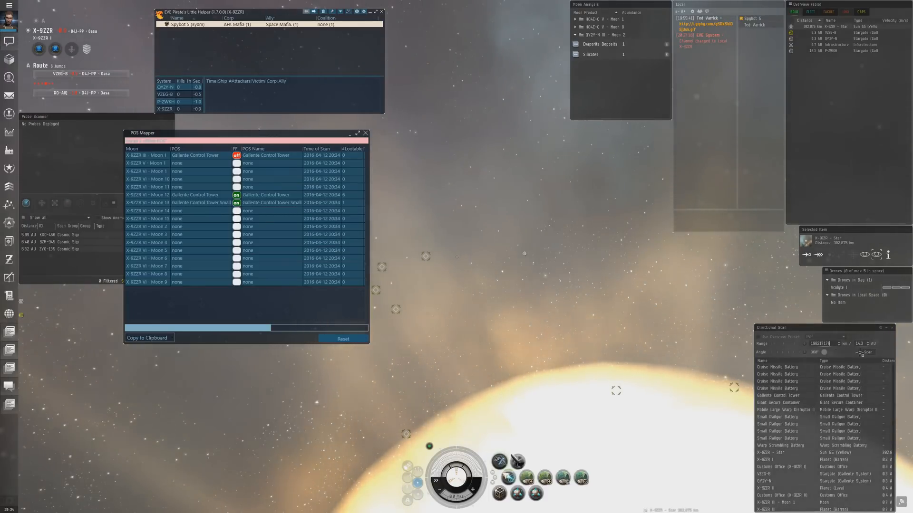
pyautogui.click(867, 352)
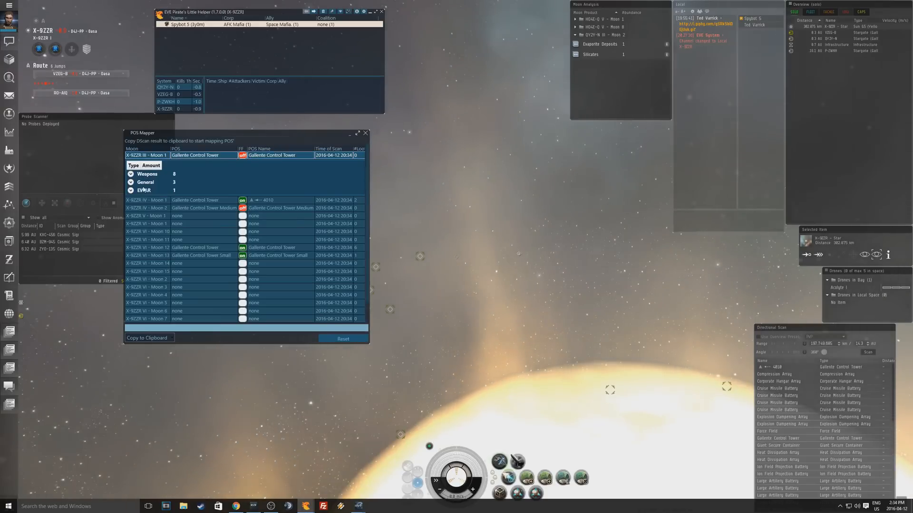
# - Expand the online Moon 1 tower's module groups: 8 general, 2 lootable, 4 EWAR, 12 weapons
pyautogui.click(128, 182)
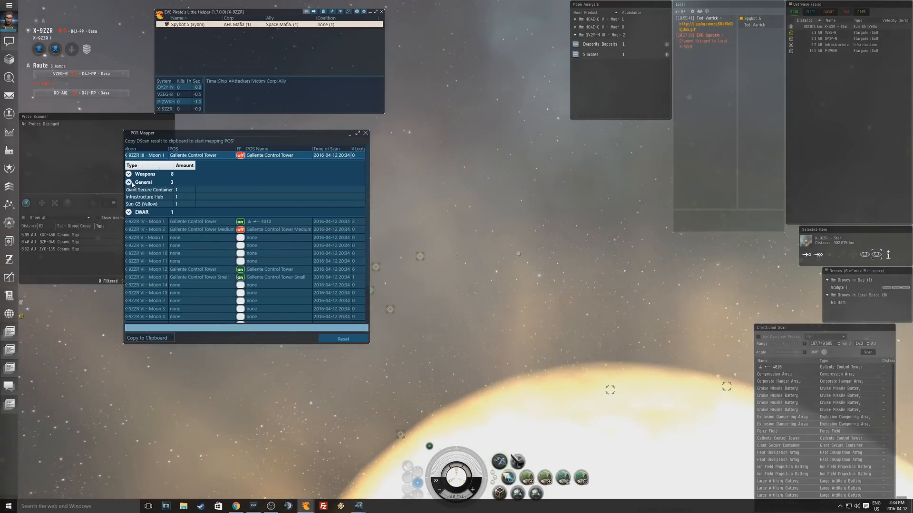
pyautogui.click(128, 183)
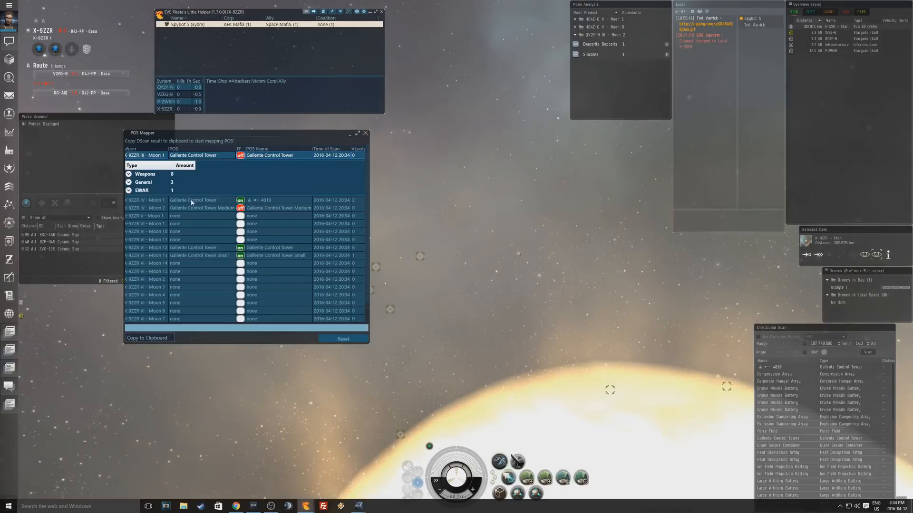
pyautogui.click(192, 200)
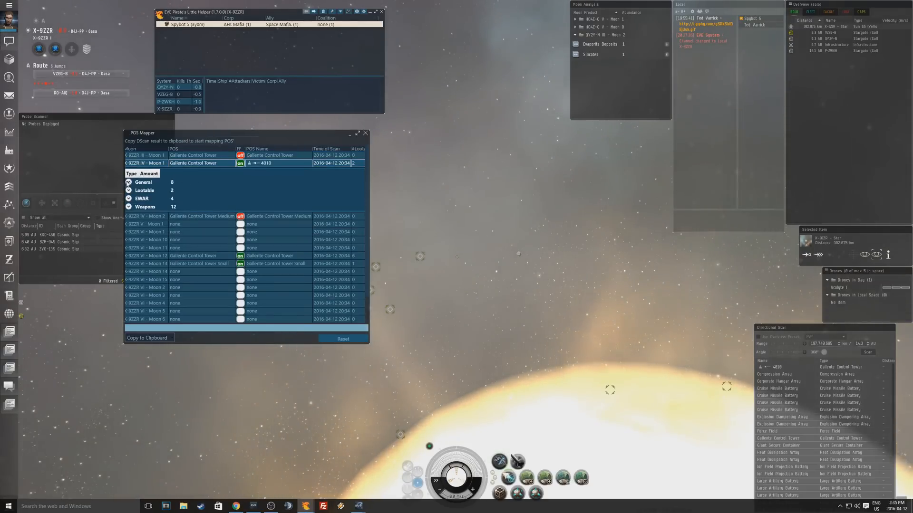
pyautogui.click(142, 182)
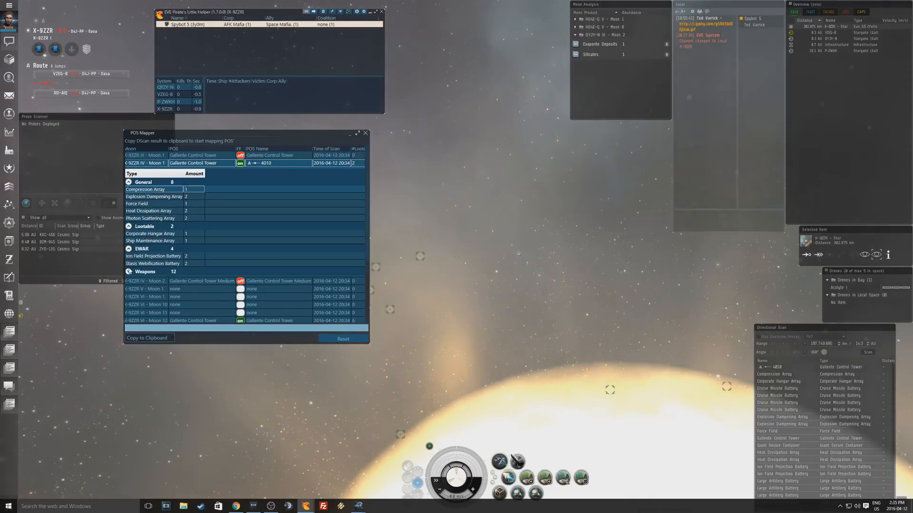
pyautogui.scroll(-3)
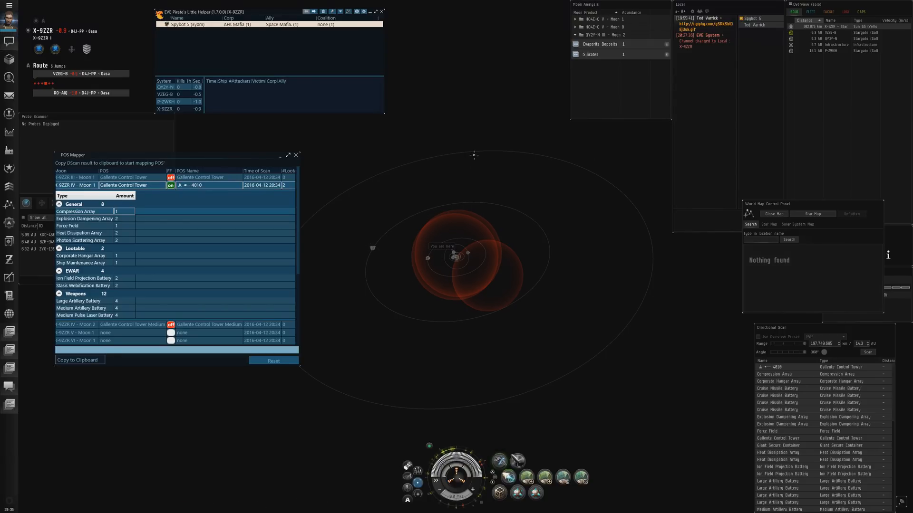
# - Warp the ship to a new spot near planet VII via the in-space travel menu
pyautogui.rightClick(454, 250)
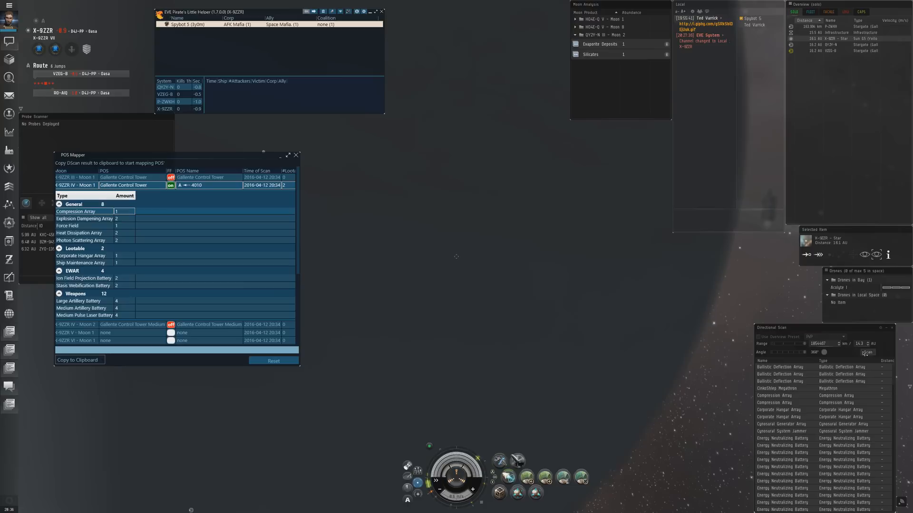
# - Rescan from the new location at an adjusted range until one more moon appears
pyautogui.click(867, 352)
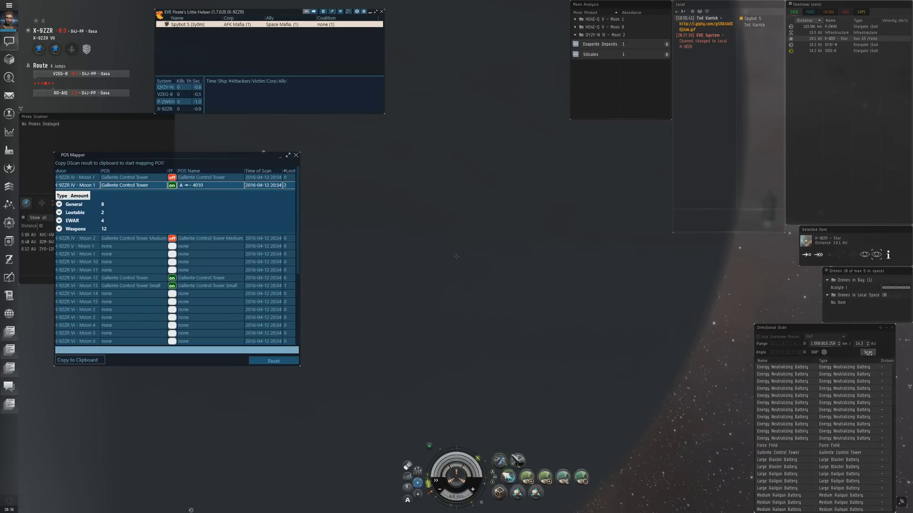
pyautogui.click(868, 352)
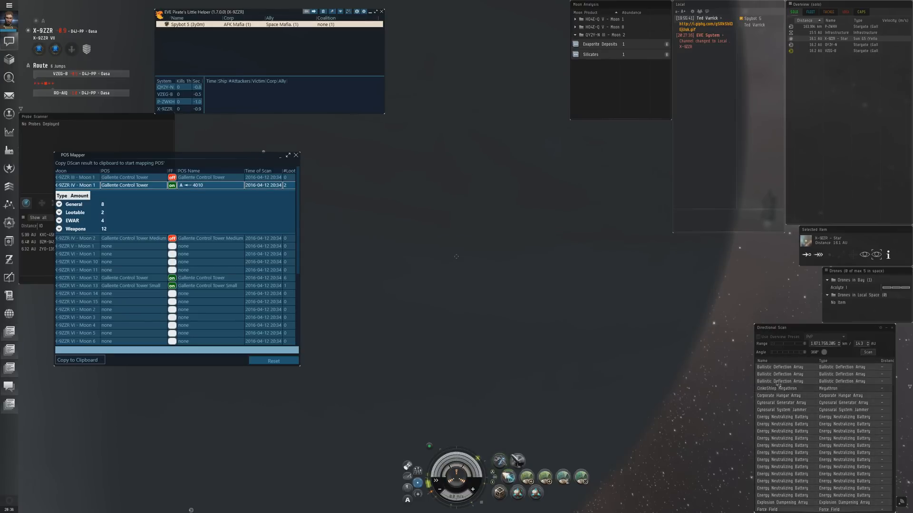
pyautogui.click(869, 353)
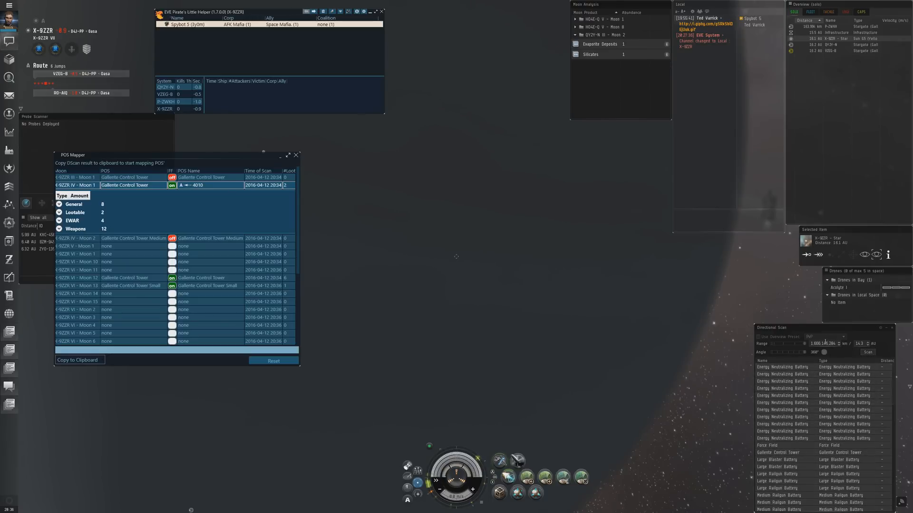
pyautogui.click(867, 351)
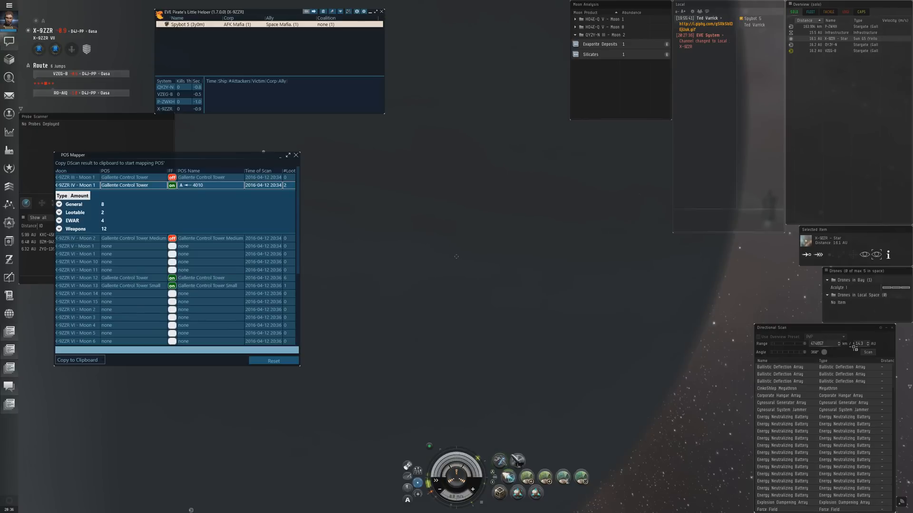
pyautogui.click(868, 352)
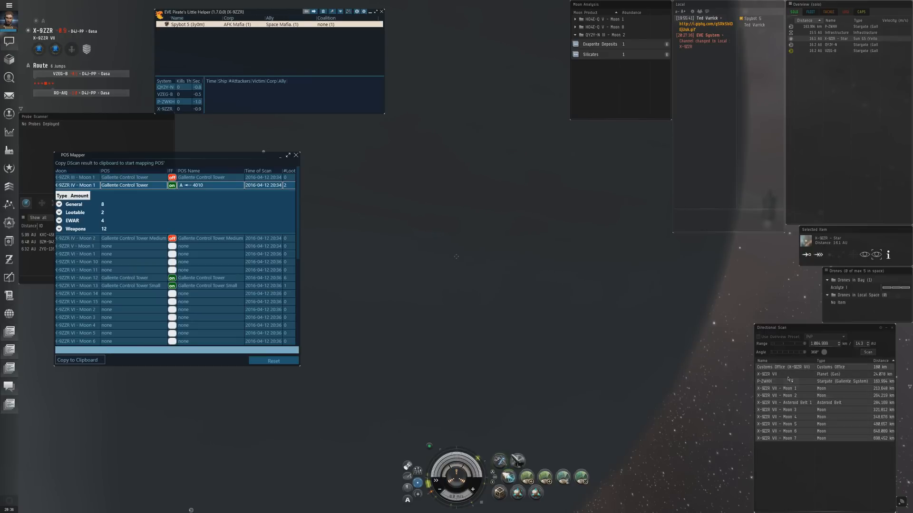
pyautogui.click(868, 352)
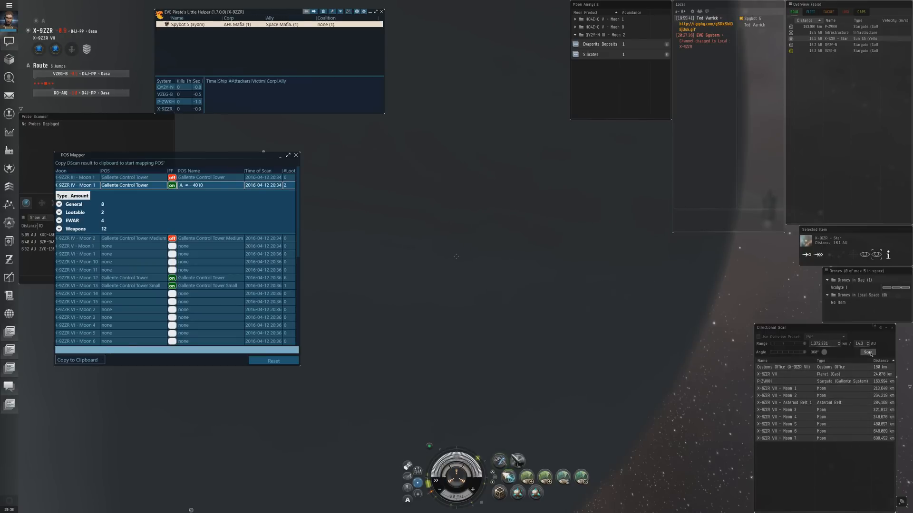
pyautogui.click(868, 352)
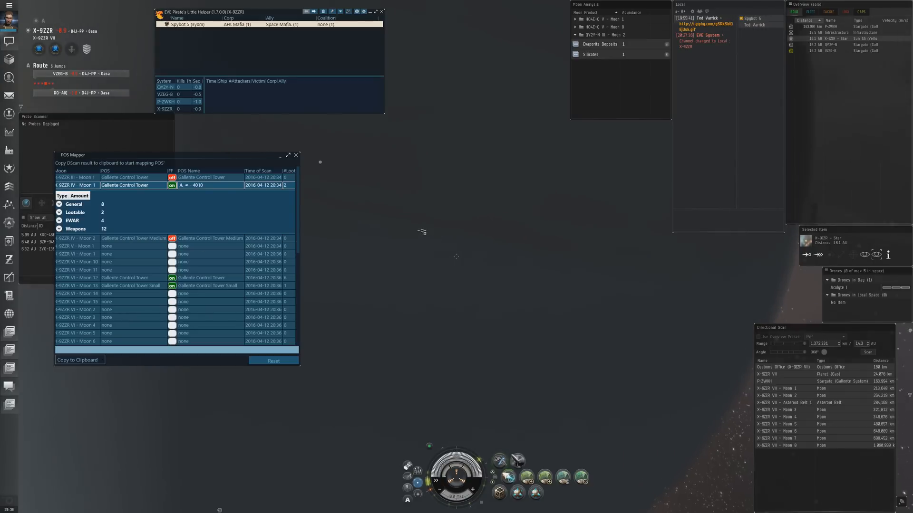
# - Warp to planet X-9ZZR VIII within 0 m from the in-space navigation menu
pyautogui.rightClick(419, 230)
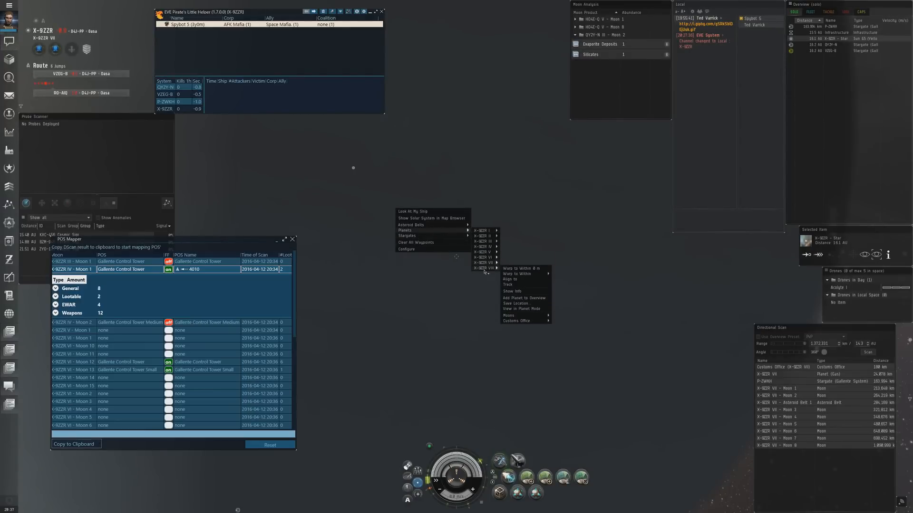
pyautogui.moveTo(518, 274)
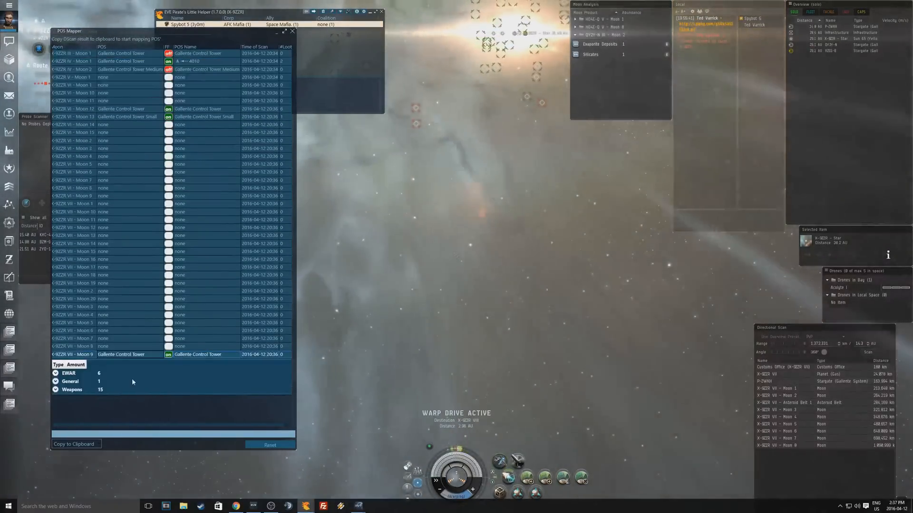
# - List the Moon 9 tower's general modules and weapons, then the Moon 12 tower's breakdown
pyautogui.click(70, 382)
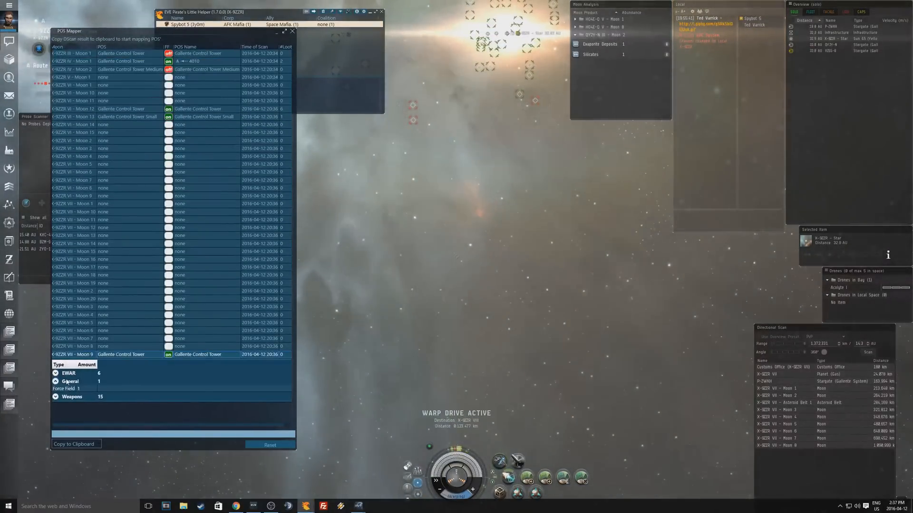
pyautogui.click(56, 372)
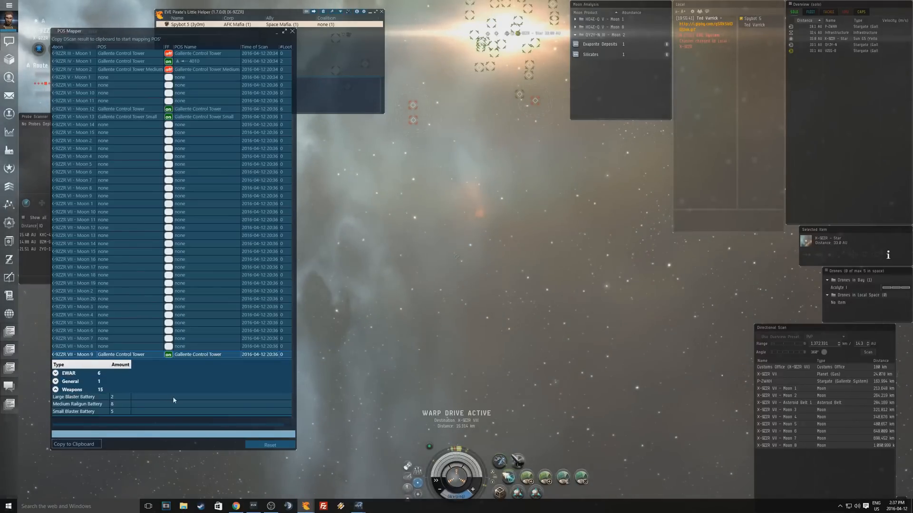
pyautogui.click(71, 390)
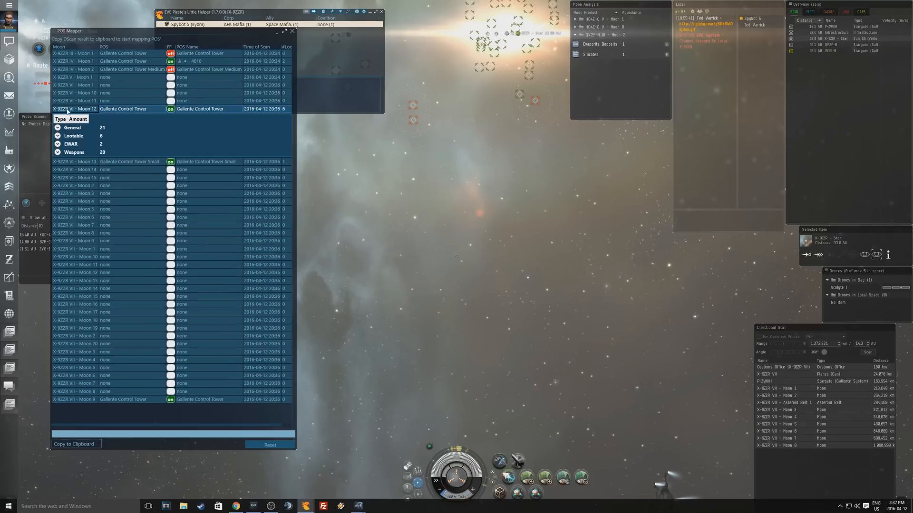
pyautogui.click(69, 128)
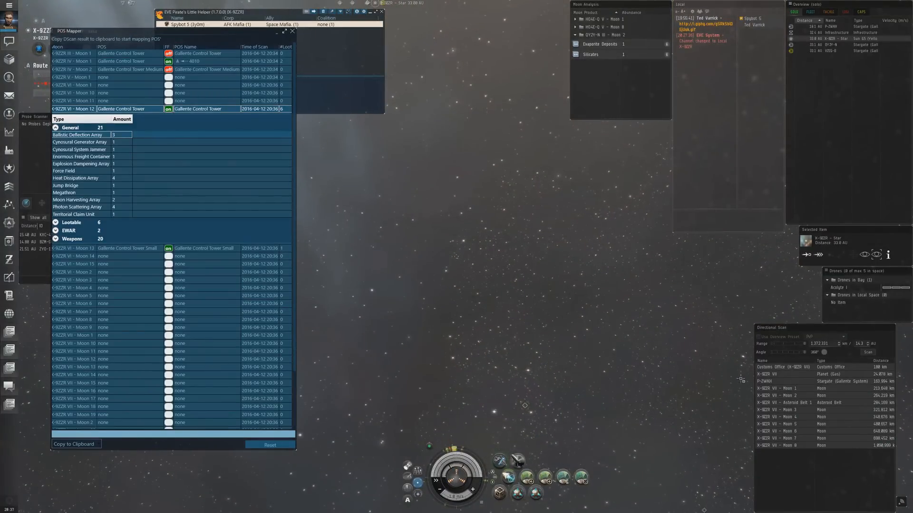
# - Collapse the Moon 12 breakdown and scan again near X-9ZZR VIII
pyautogui.click(867, 352)
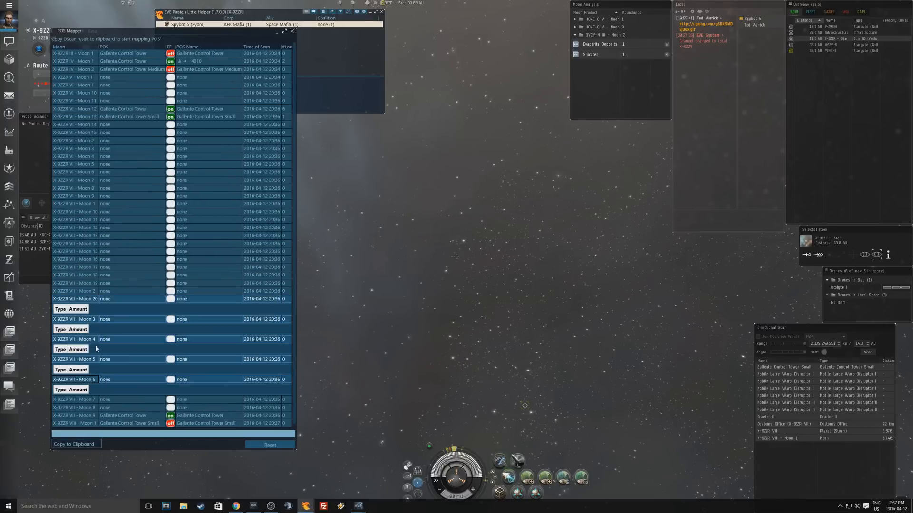
# - Expand all moons' module breakdowns and copy the full POS map to the clipboard
pyautogui.click(74, 444)
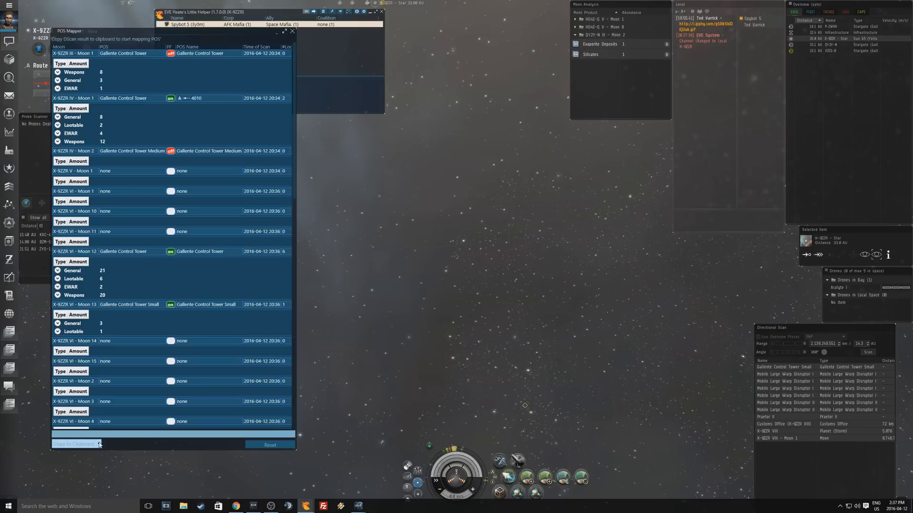
pyautogui.click(74, 444)
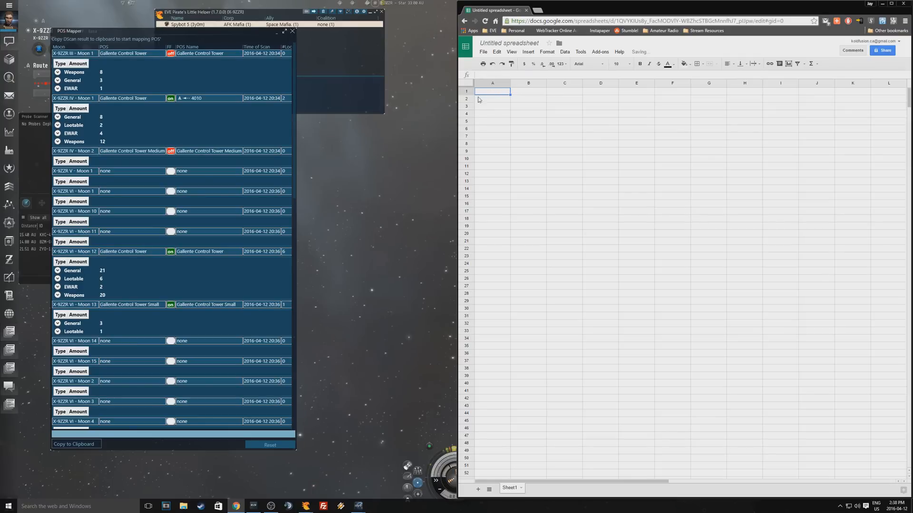
# - Paste the POS map into cell A1 of the Google sheet and close POS Mapper
pyautogui.click(98, 444)
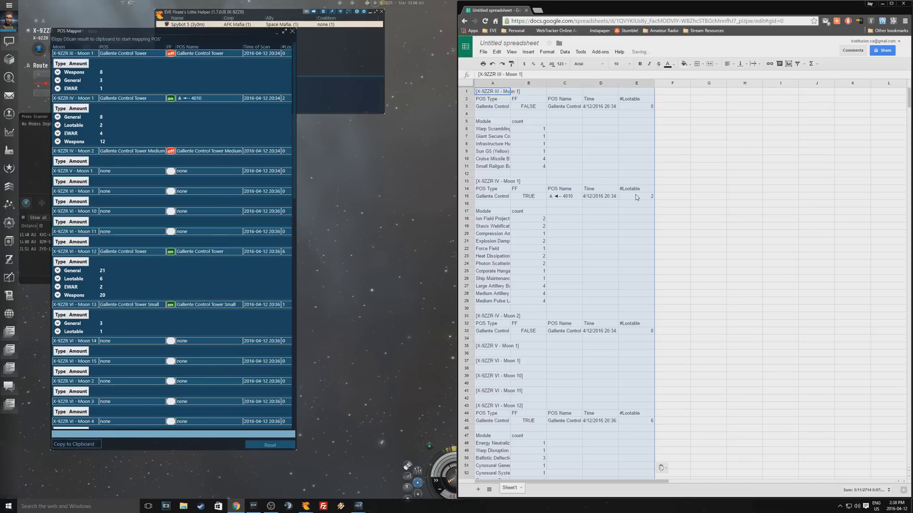
pyautogui.scroll(-3)
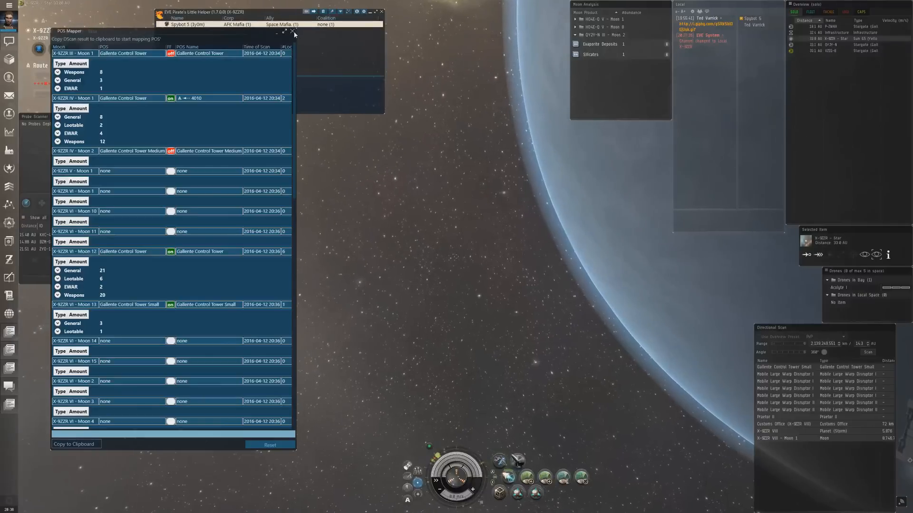
pyautogui.click(294, 31)
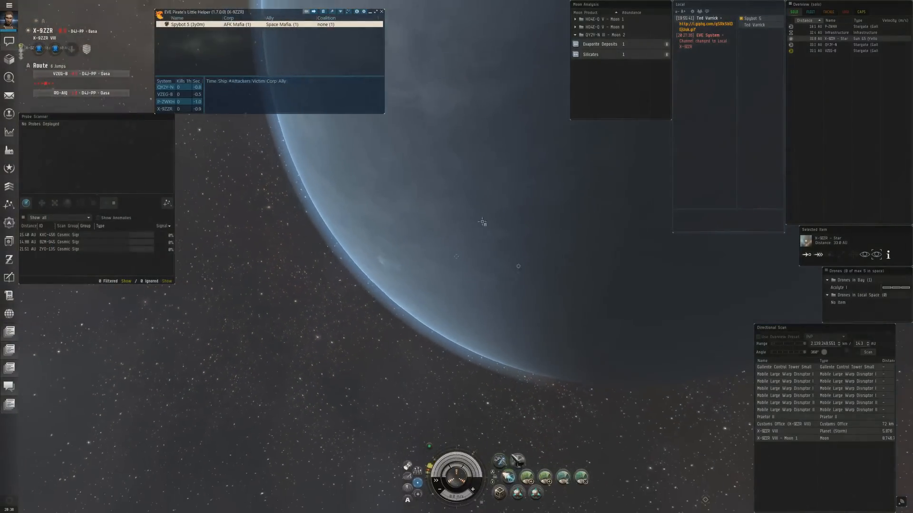